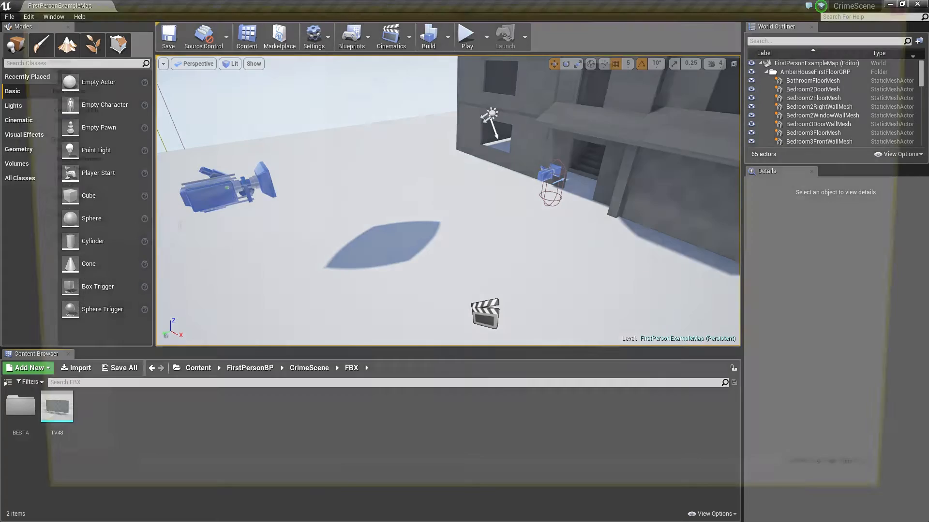
- Browse from the Content Browser import dialog to DDoExample and select Besta.fbx
left_click(79, 368)
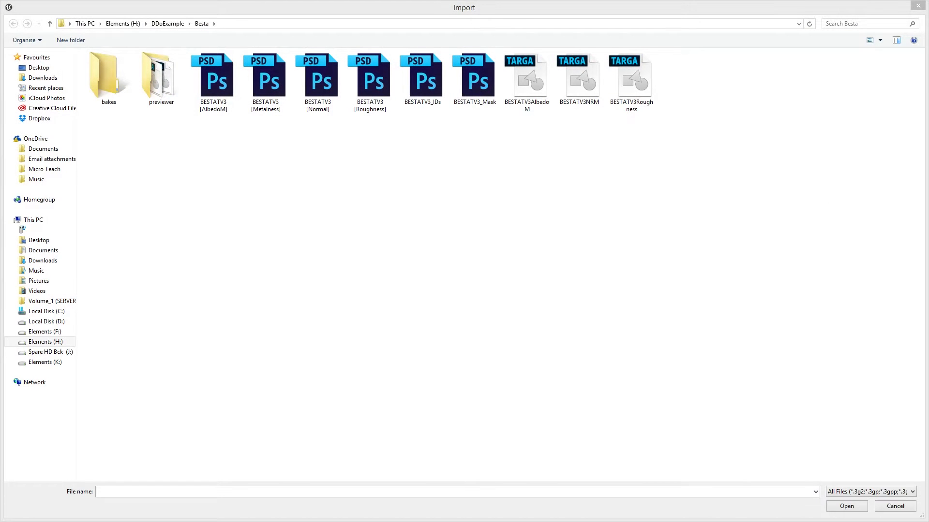
left_click(108, 77)
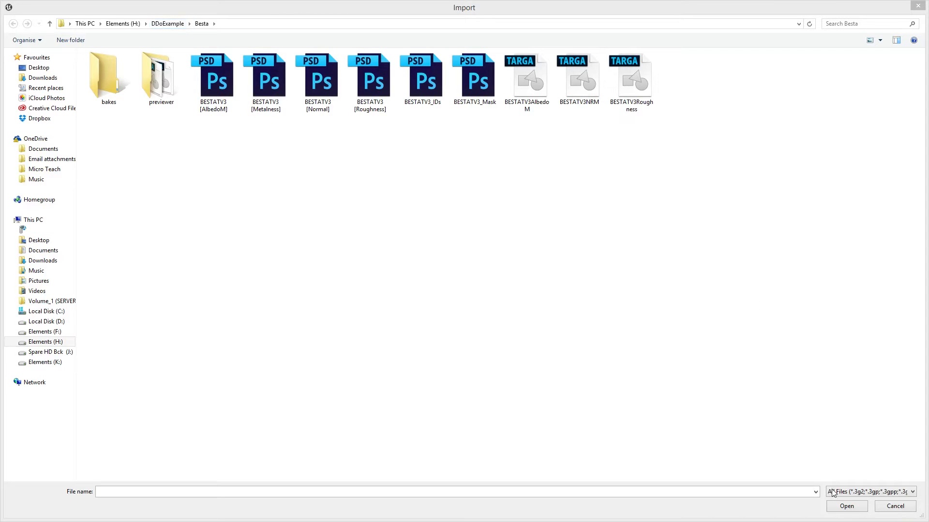
left_click(871, 491)
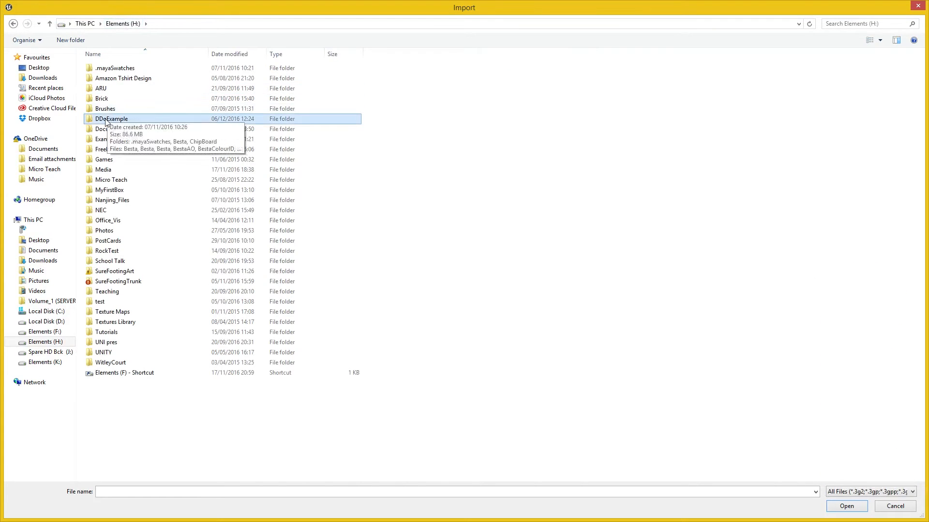
double_click(113, 118)
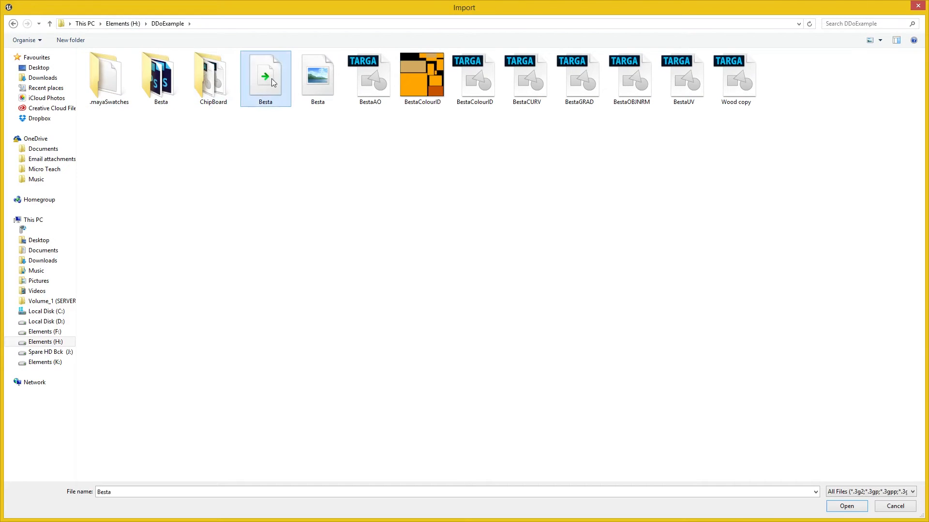
left_click(846, 506)
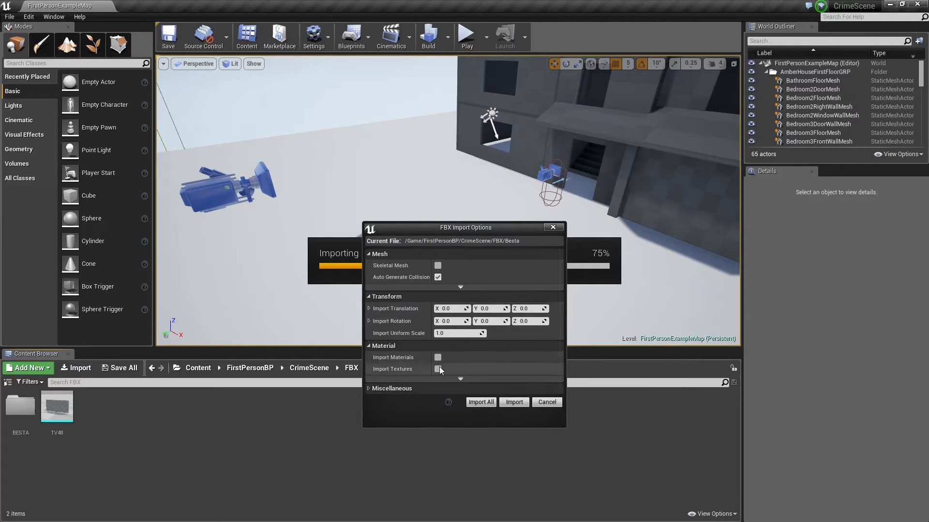
- Import the Besta mesh and open it maximized in the Static Mesh Editor
left_click(512, 402)
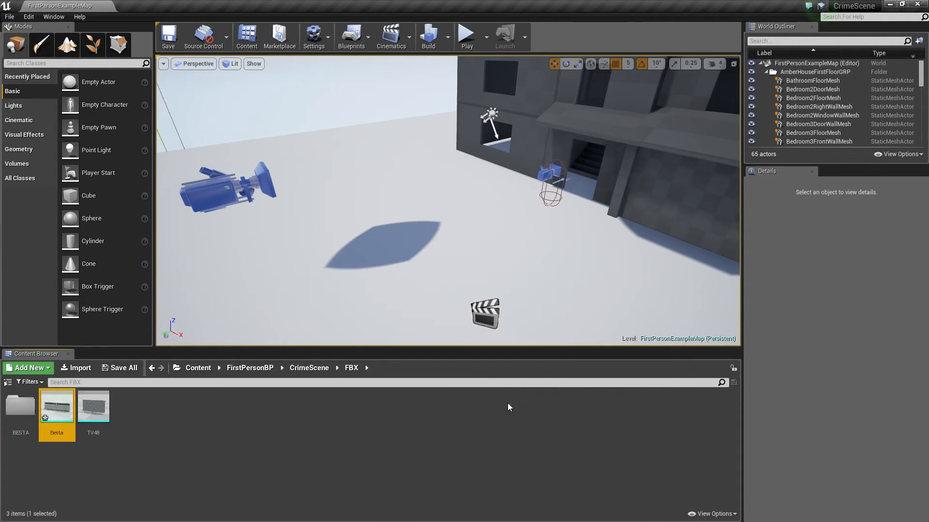
double_click(56, 406)
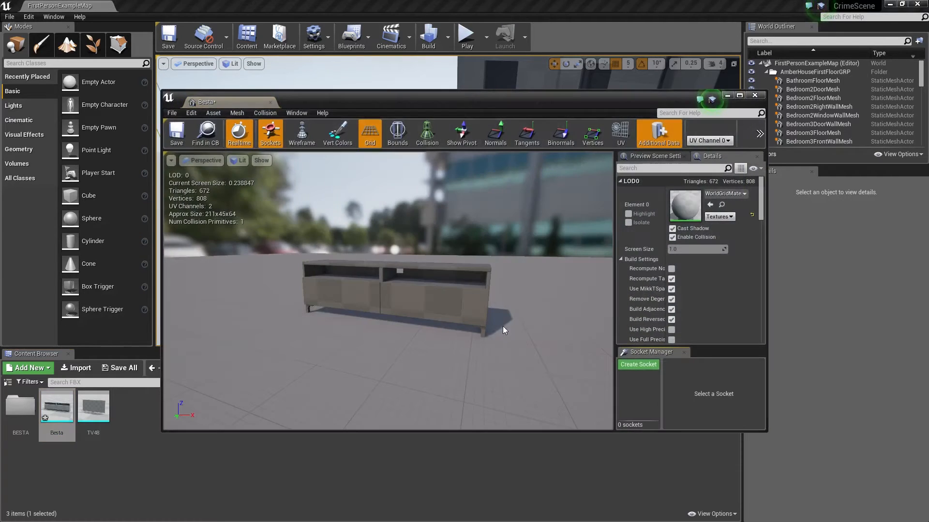
left_click(738, 96)
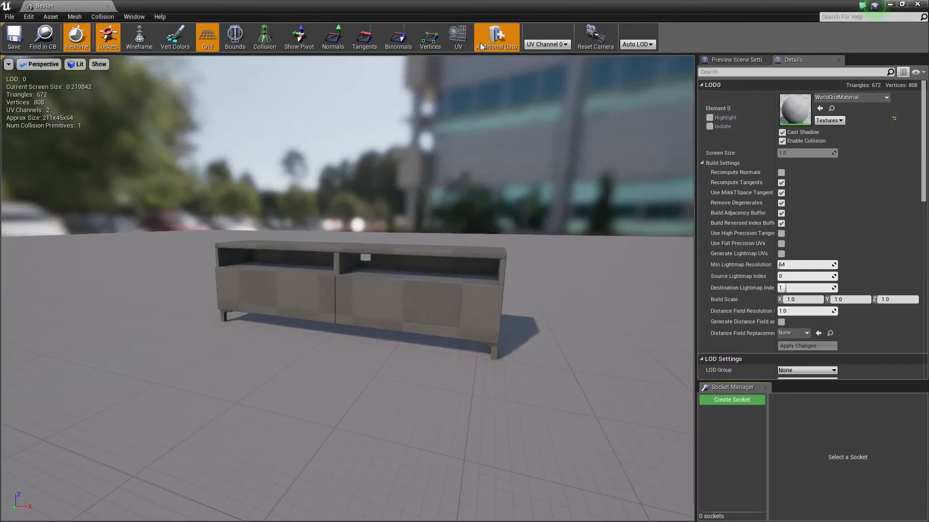
left_click(545, 44)
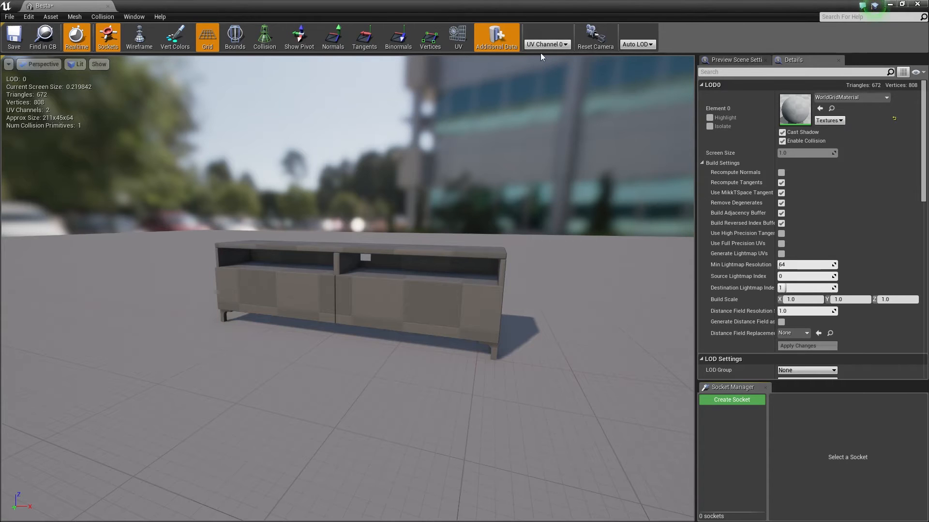
mouse_move(625, 72)
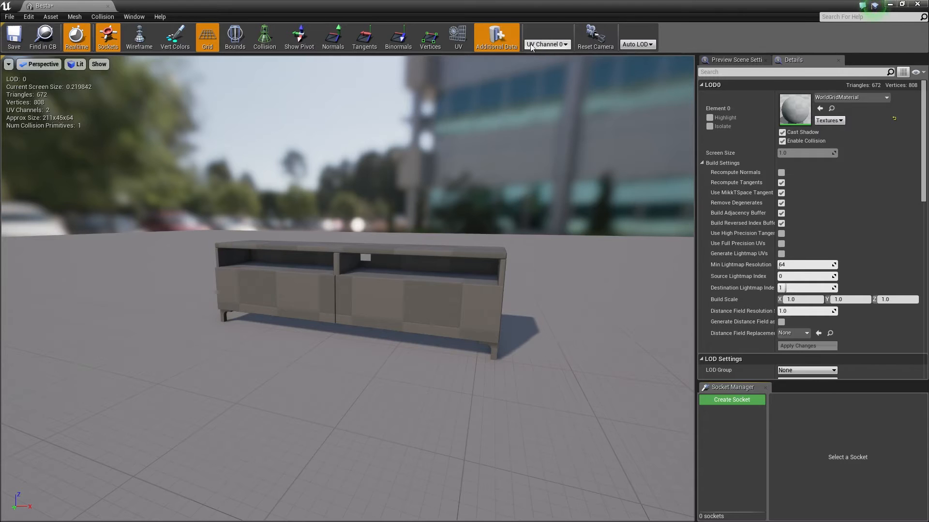
- Show the UV layout overlay on the Besta mesh preview
left_click(545, 44)
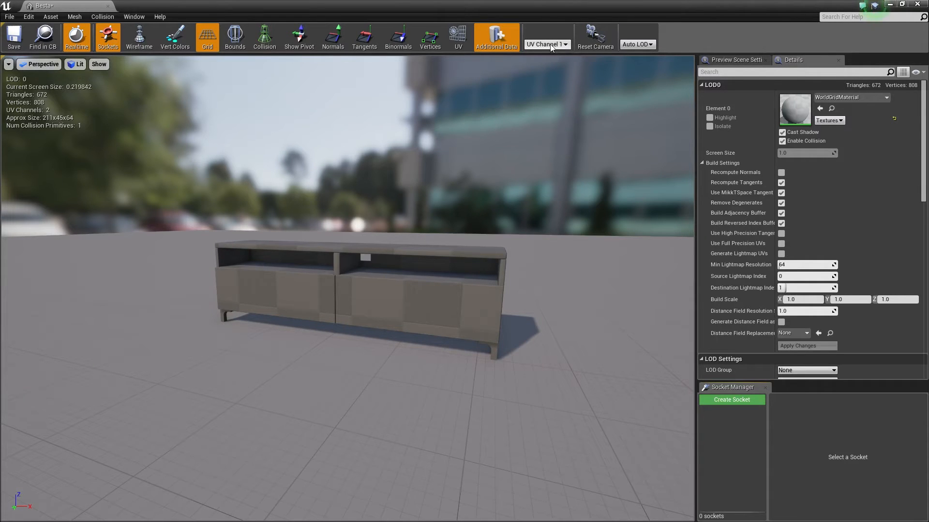
left_click(546, 44)
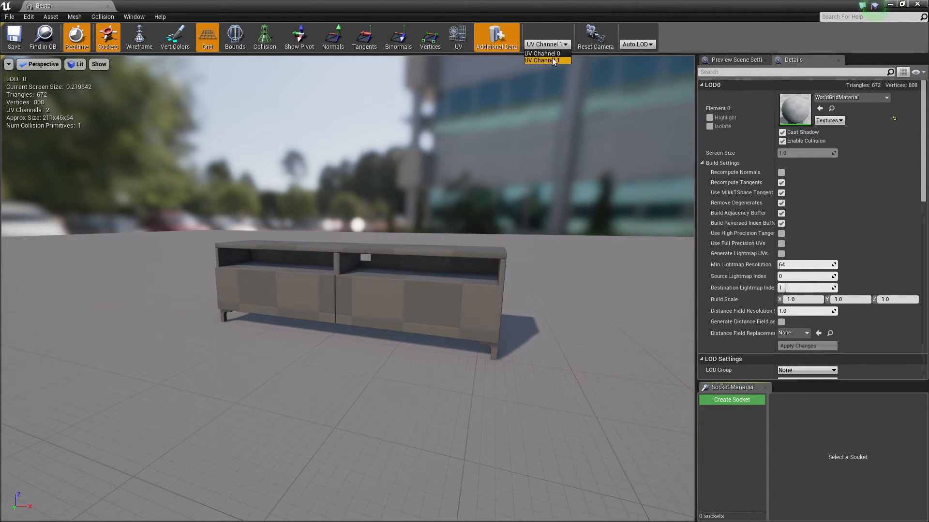
left_click(543, 60)
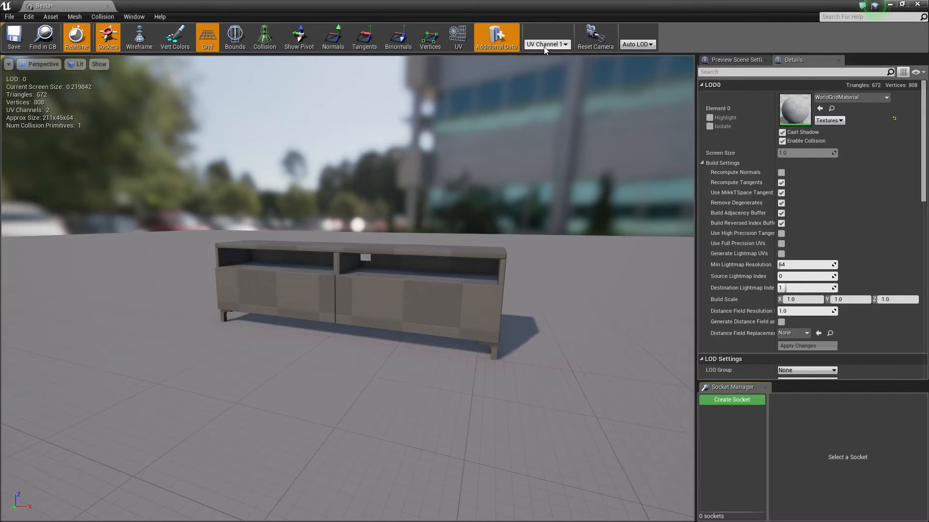
left_click(457, 37)
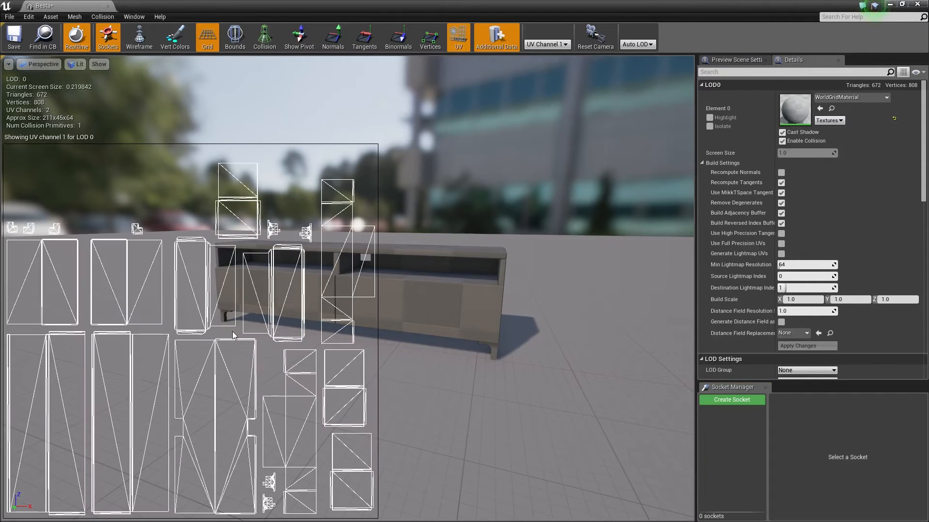
mouse_move(399, 329)
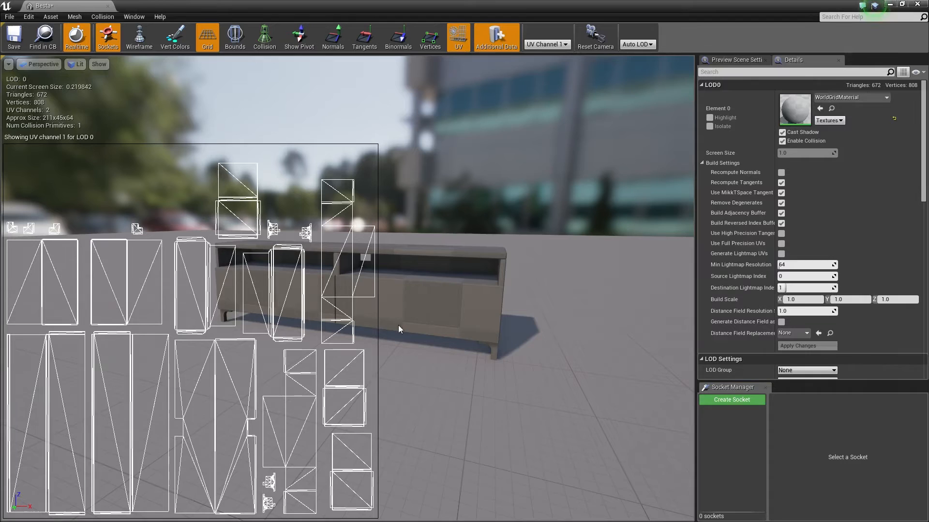
- Compare UV channel 0 then settle on channel 1, the lightmap layout
left_click(545, 44)
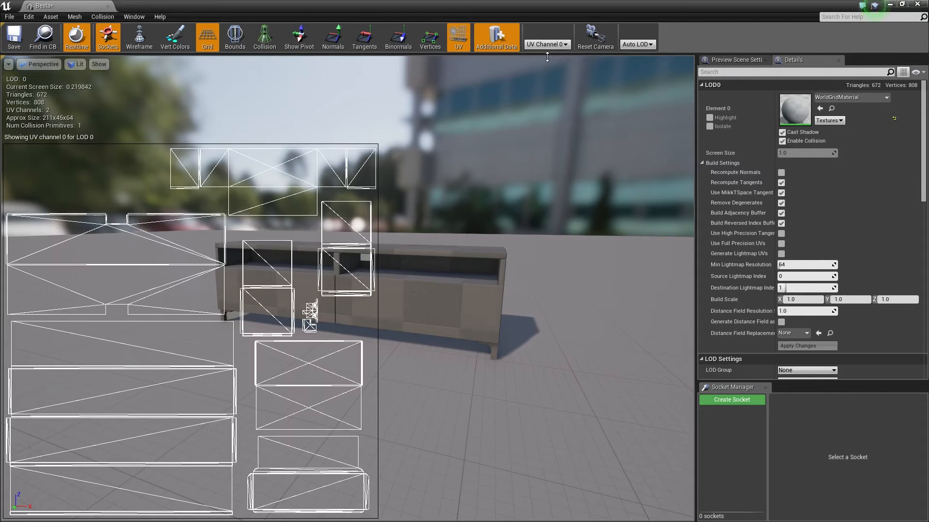
left_click(546, 44)
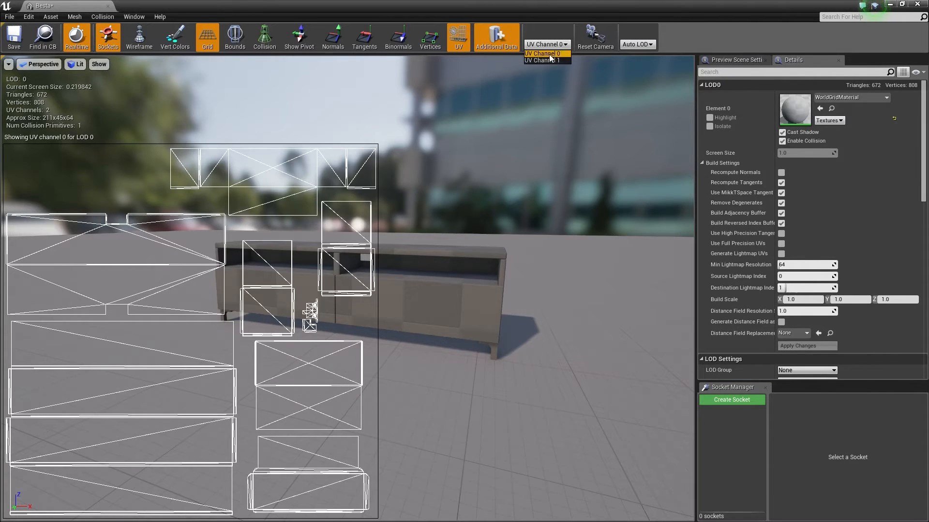
left_click(545, 60)
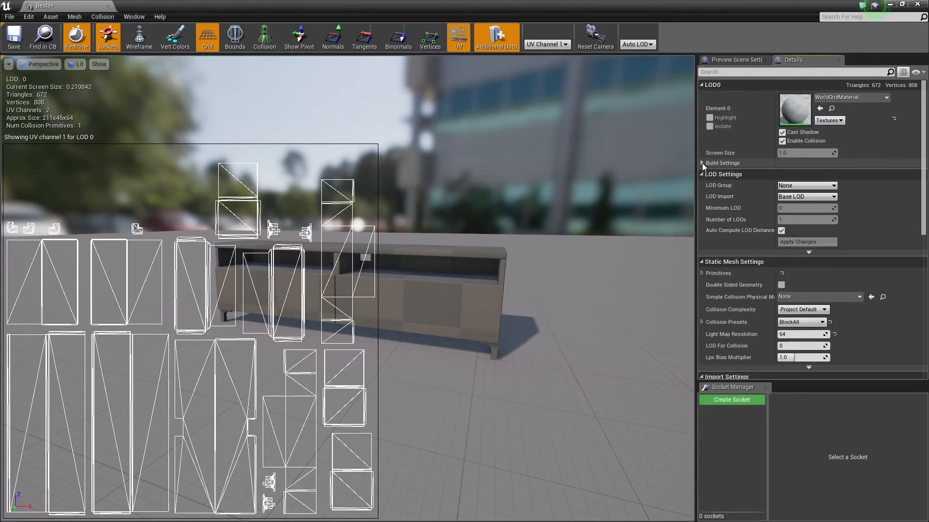
- In Build Settings set Min Lightmap Resolution to 128 for the Besta mesh
left_click(701, 162)
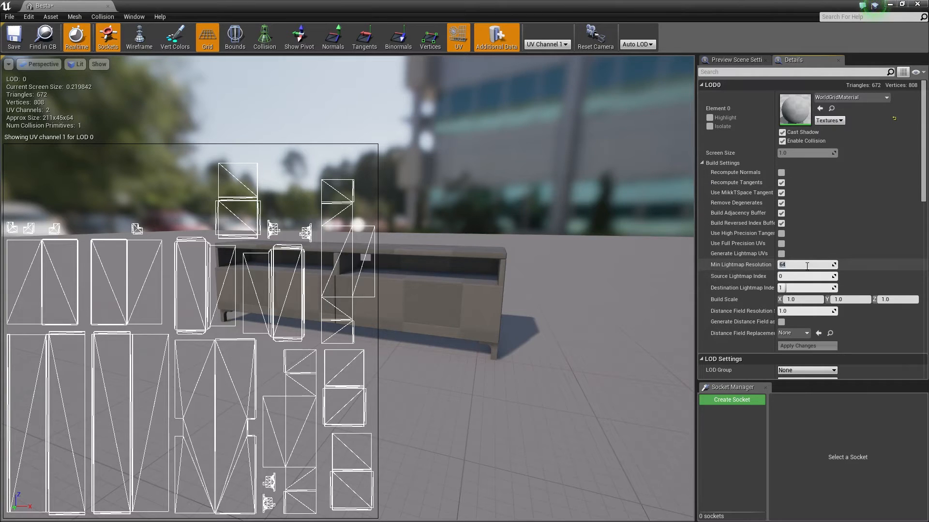
type("128")
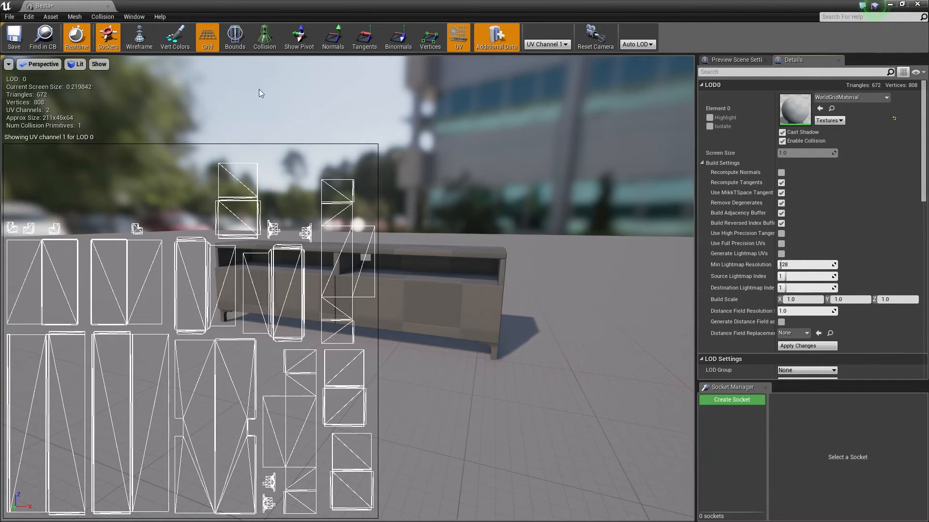
mouse_move(107, 7)
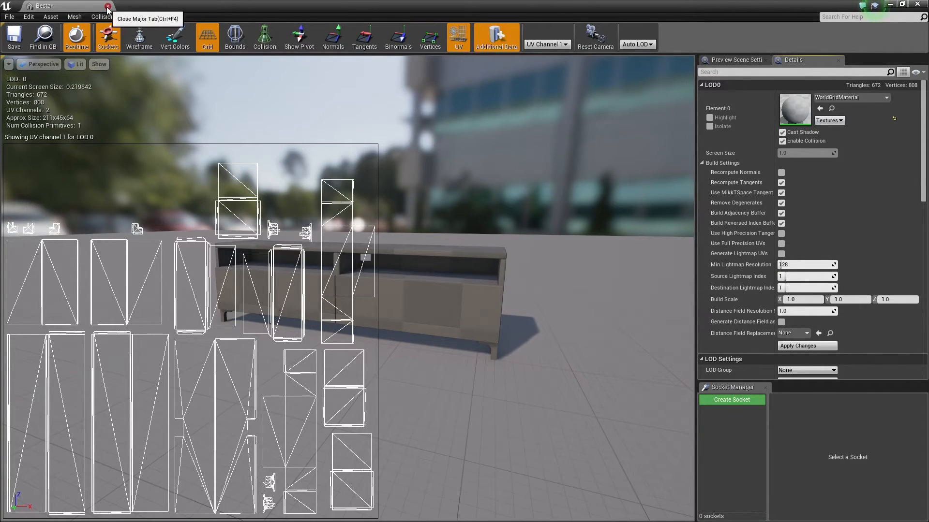
- Drag Besta into the level viewport and set Lighting Quality to Production
left_click(107, 6)
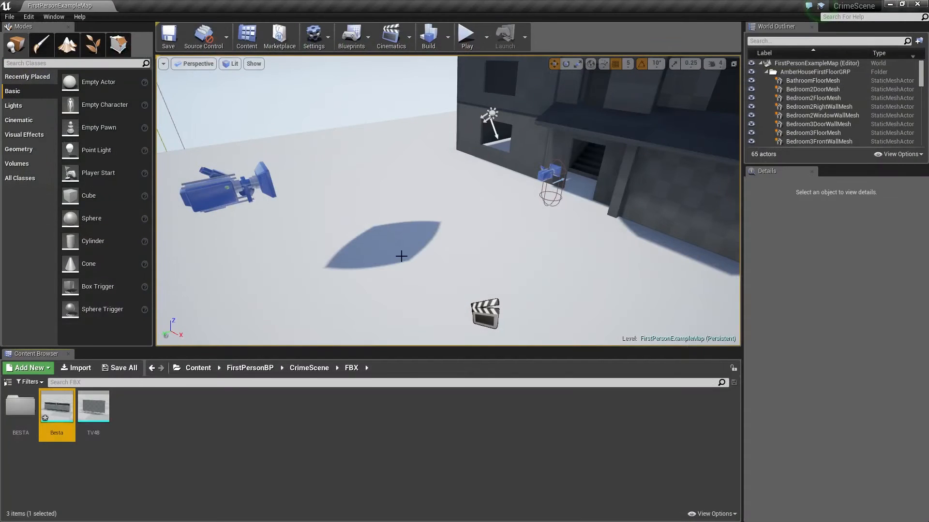
left_click_drag(56, 405, 385, 260)
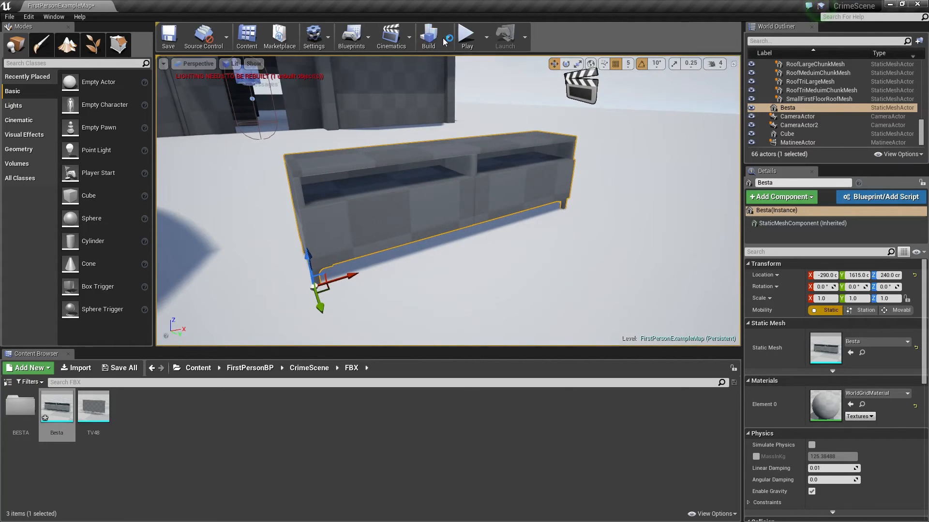
left_click(427, 36)
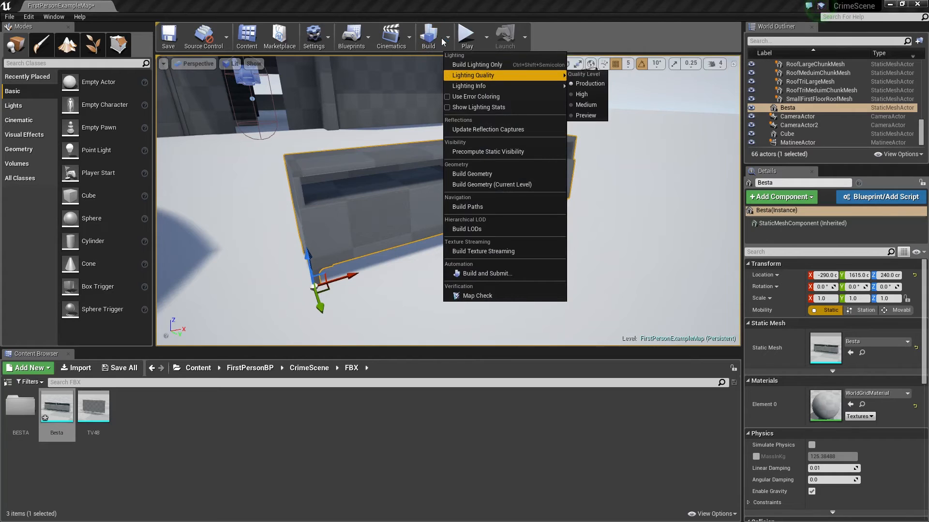
mouse_move(589, 83)
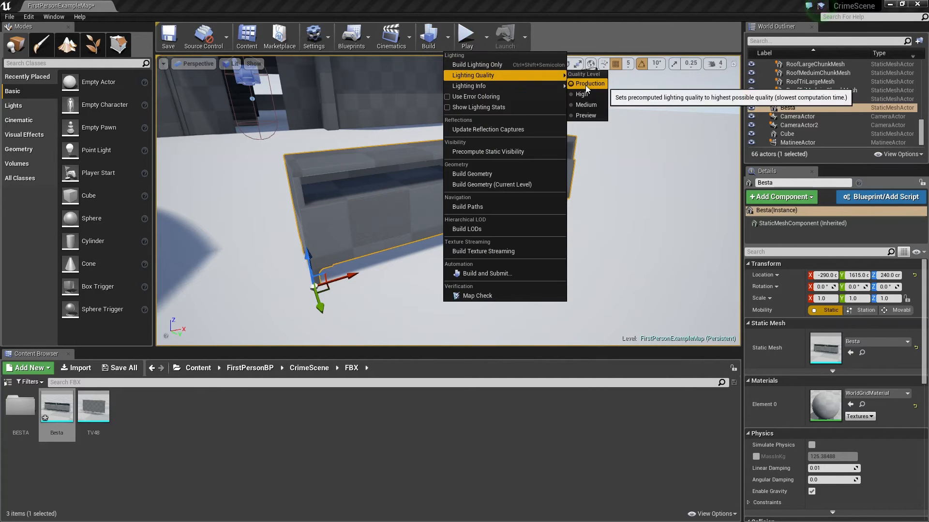
left_click(483, 252)
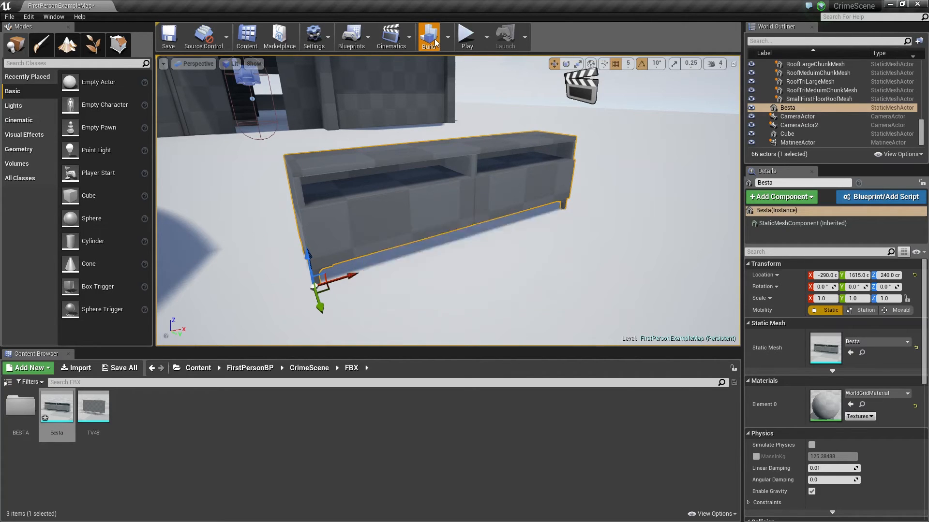
- Build the level lighting and dismiss the map check message log
left_click(428, 35)
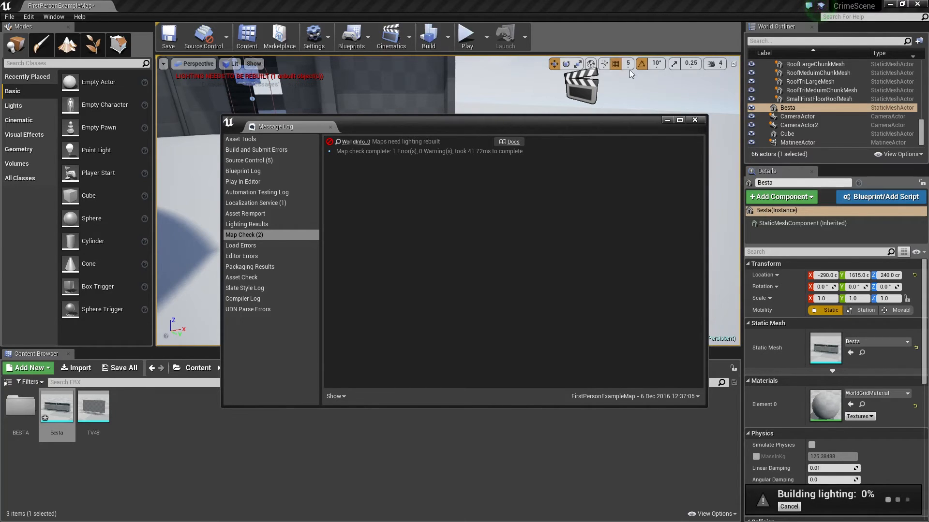
left_click(694, 120)
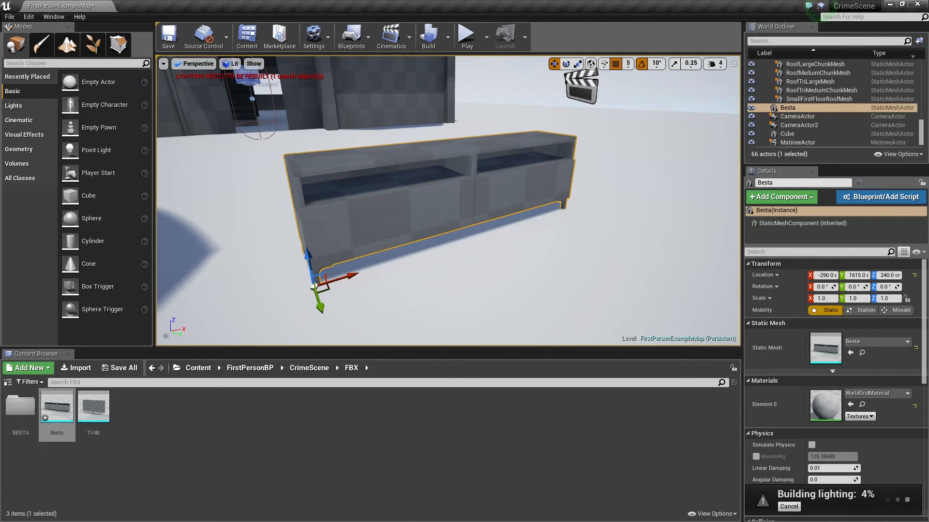
left_click(163, 64)
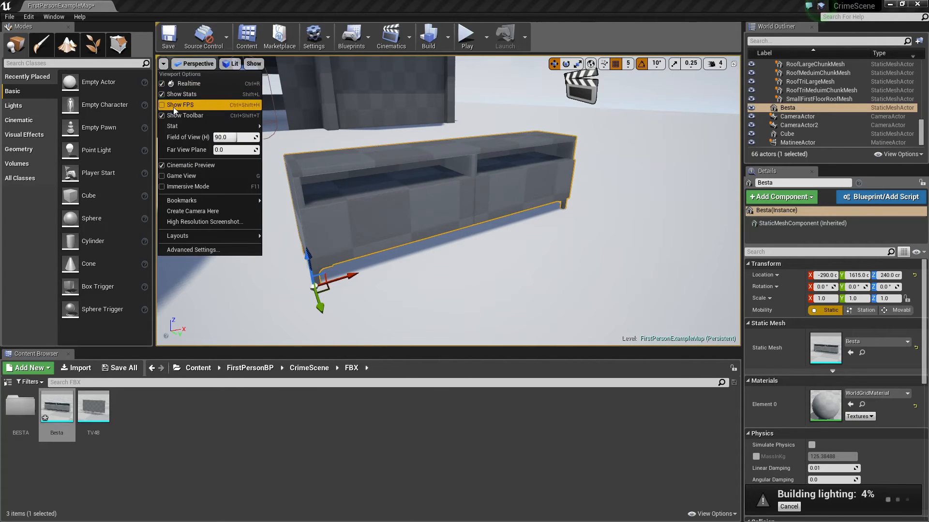
mouse_move(180, 104)
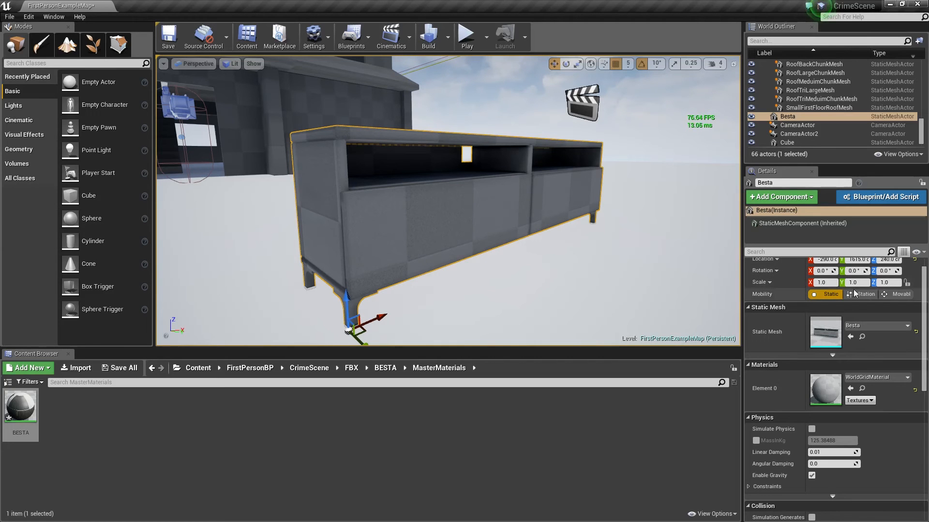
mouse_move(862, 294)
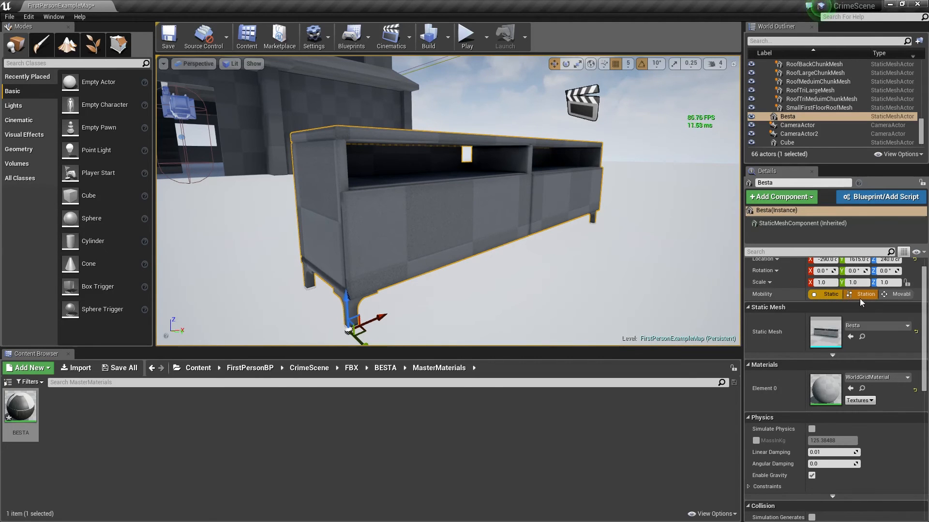
mouse_move(864, 294)
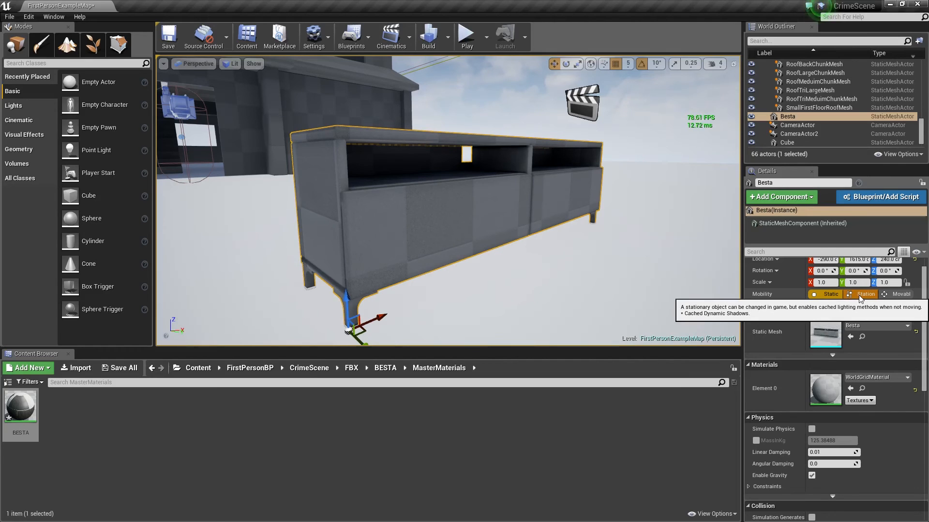